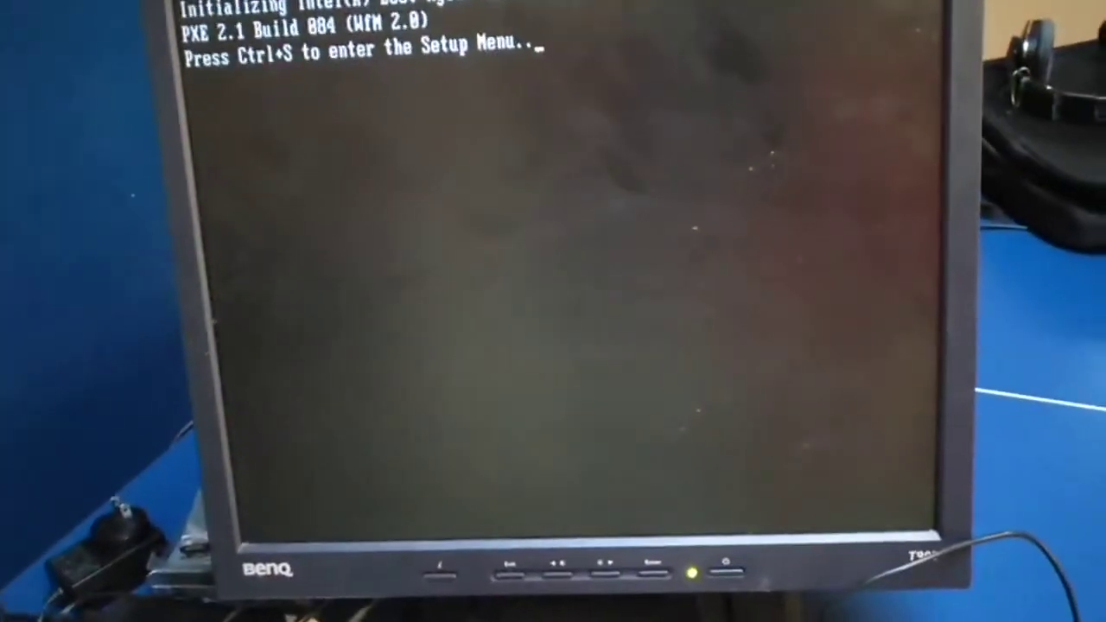
- Interrupt POST with Ctrl+S to enter the firmware setup menu
key("ctrl+s")
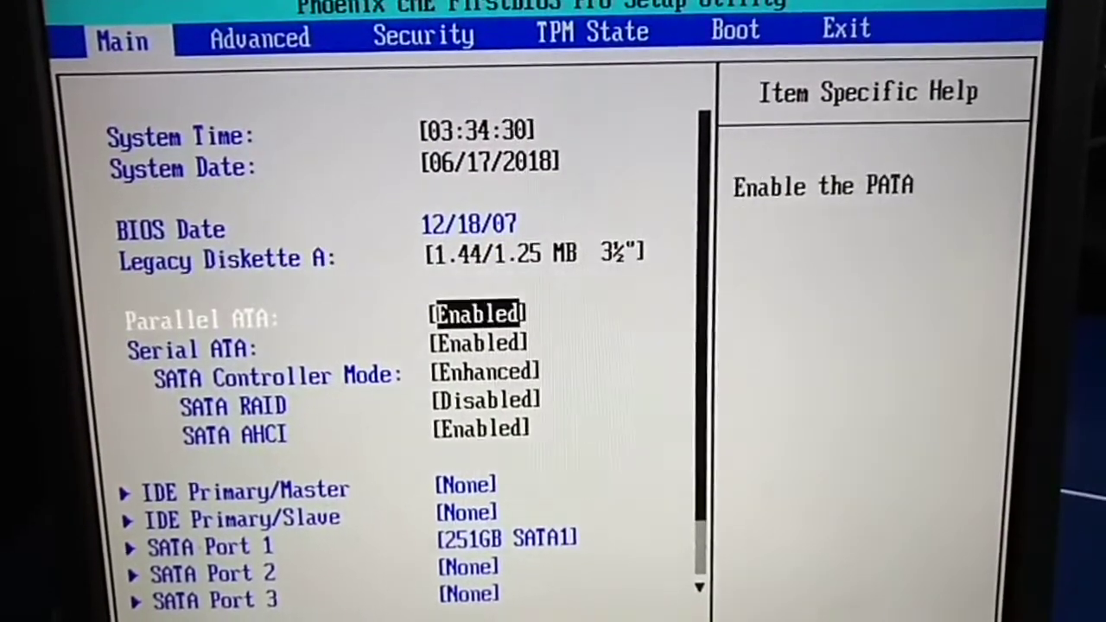
left_click(259, 36)
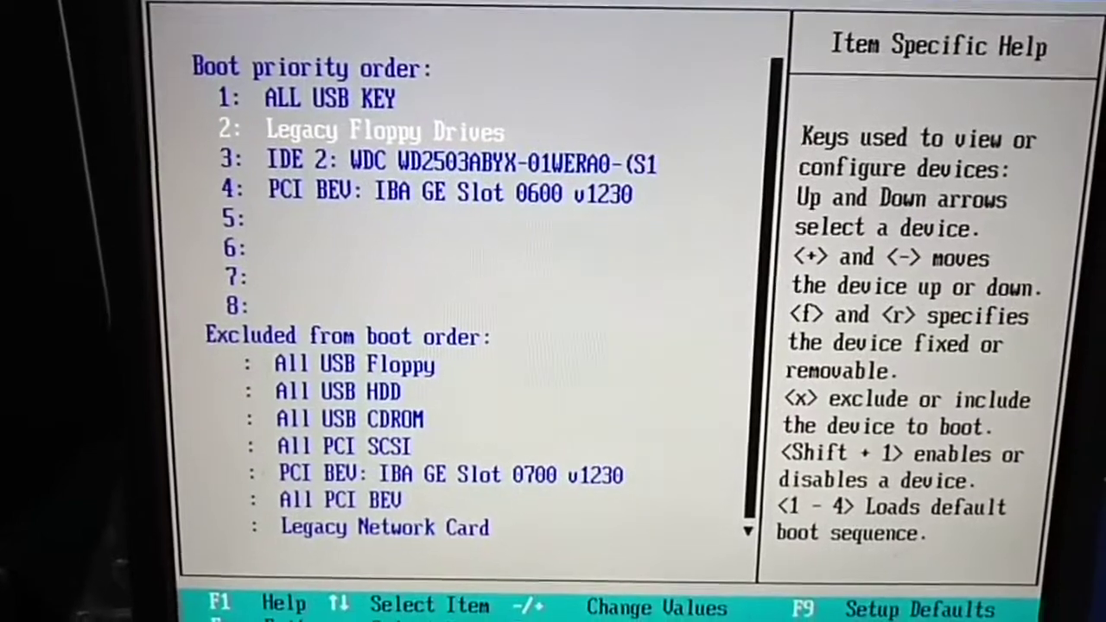
- Select the IDE 2 WDC internal hard drive in the boot priority list
key("Down")
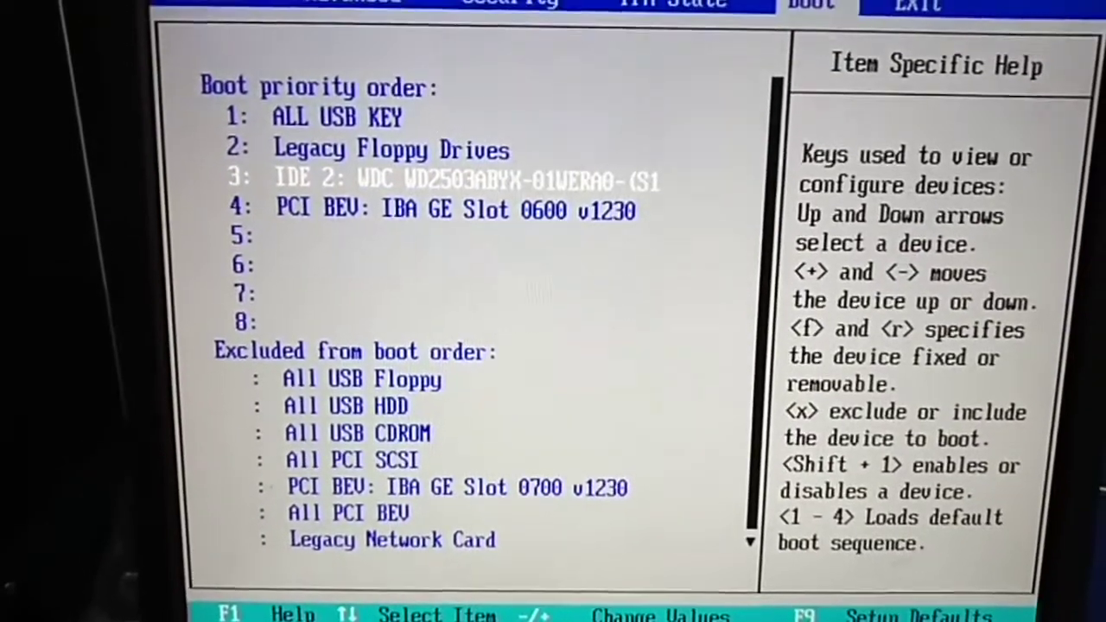